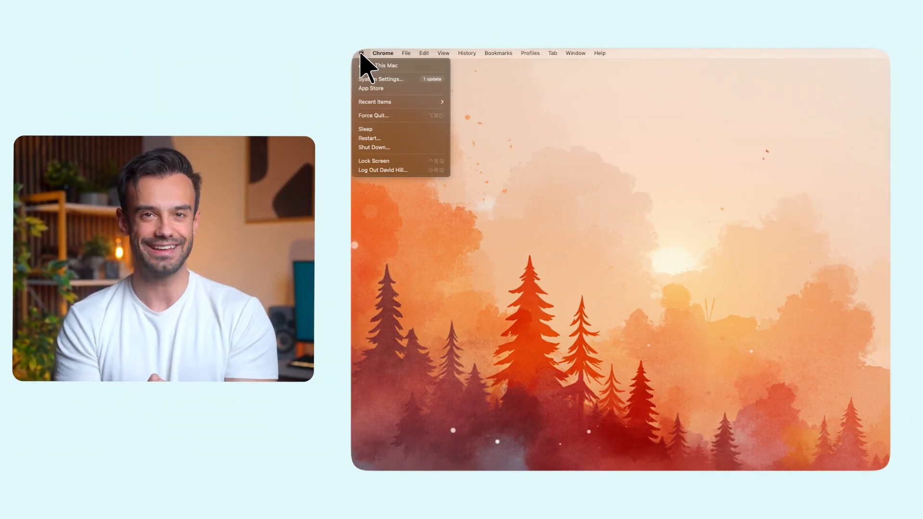
mouse_move(381, 79)
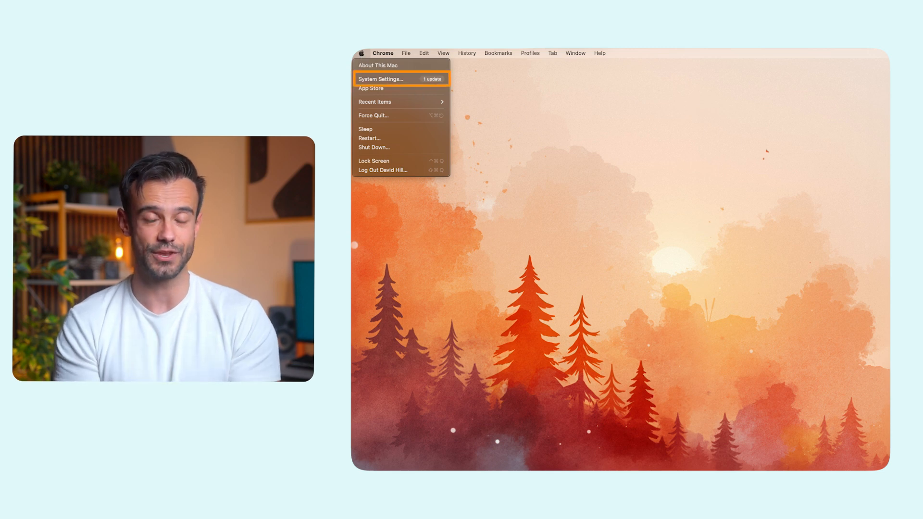
Open System Settings from the Apple menu and go to the Network pane.
click(380, 79)
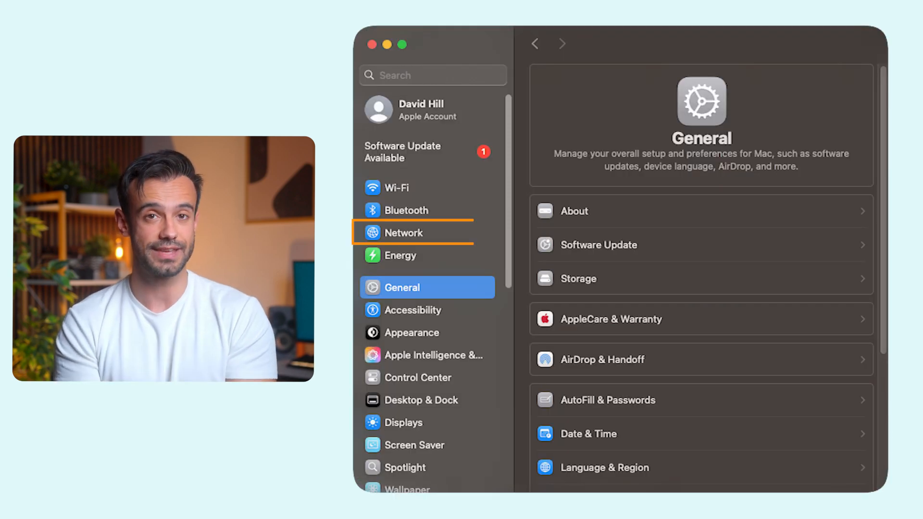
click(401, 233)
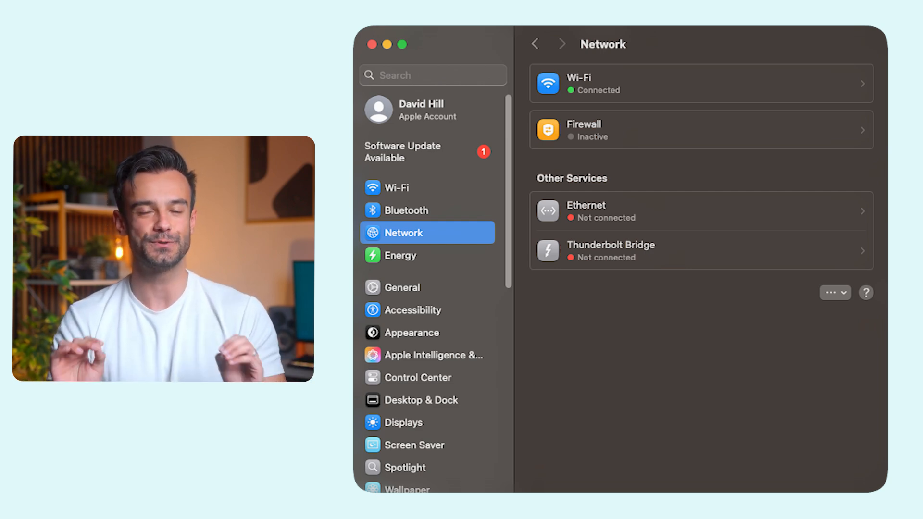
Select Wi-Fi and open the Details sheet for the connected 5G network.
click(700, 83)
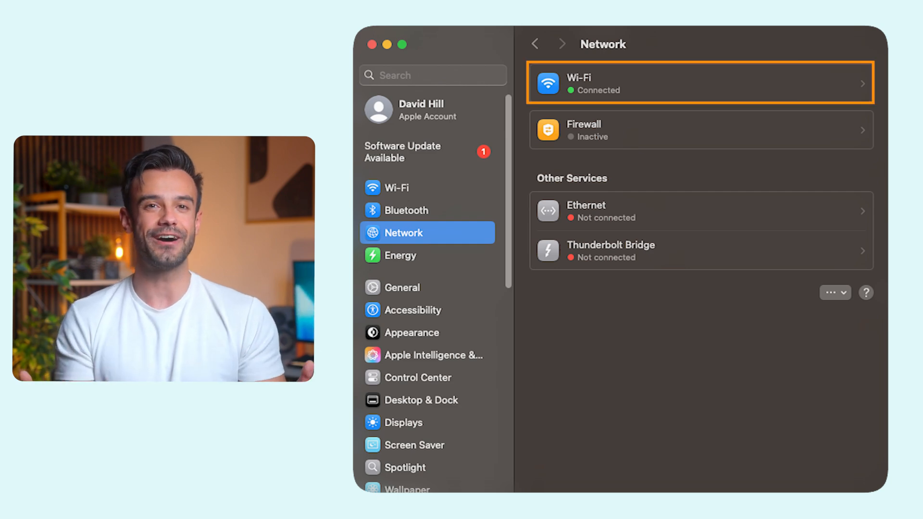
click(676, 82)
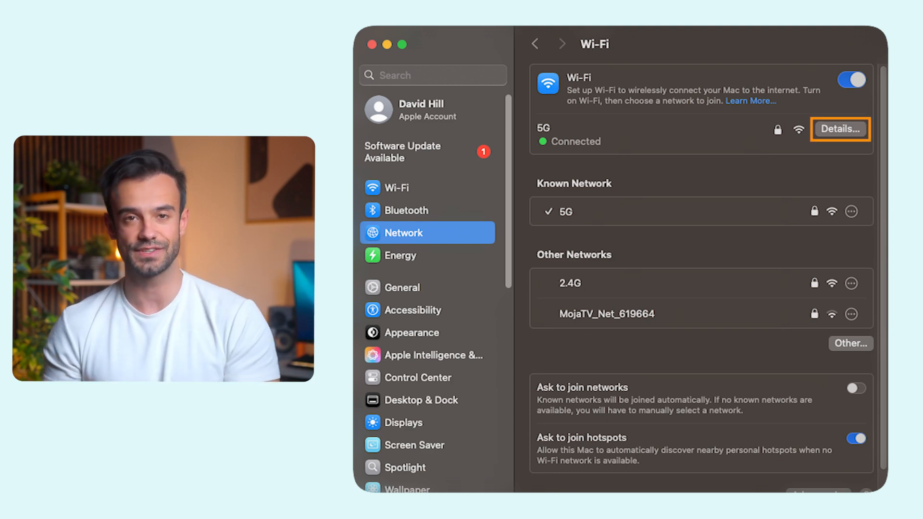
click(839, 128)
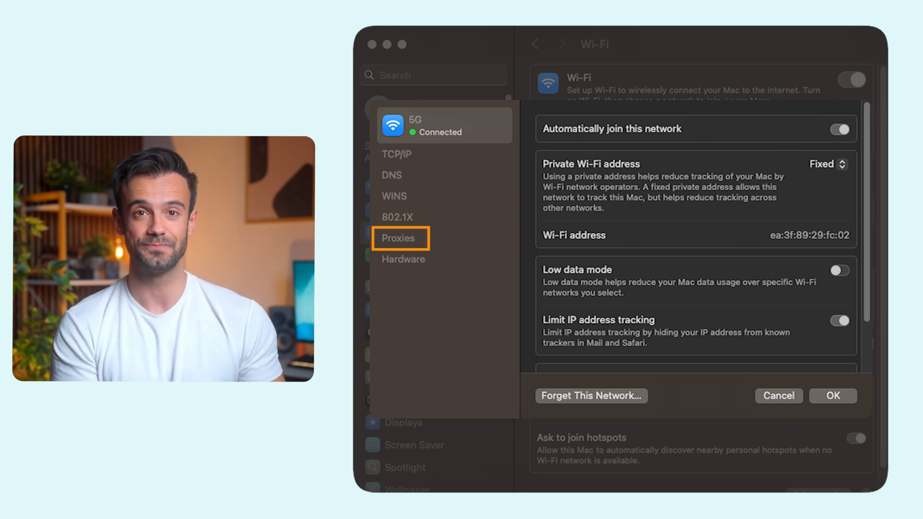
Under Proxies, enable Secure web proxy (HTTPS) with server geo.iproyal.com and port 12321.
click(399, 238)
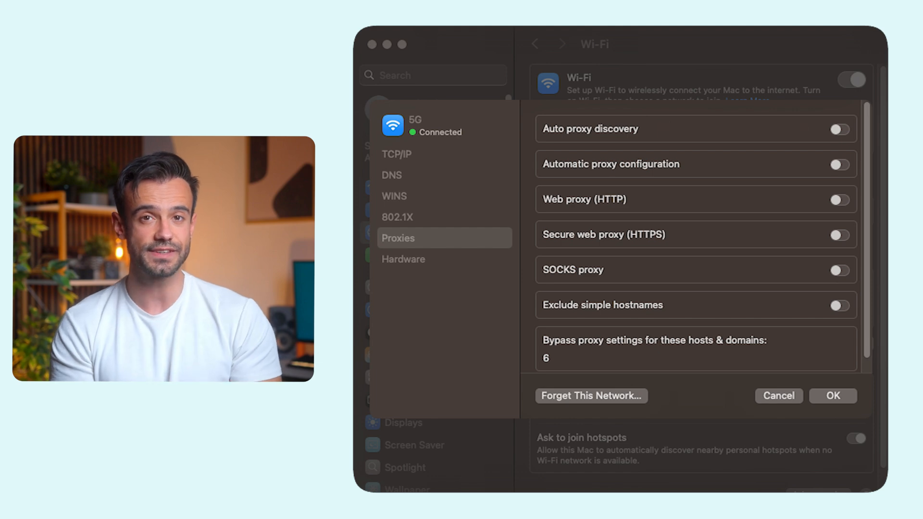
click(695, 129)
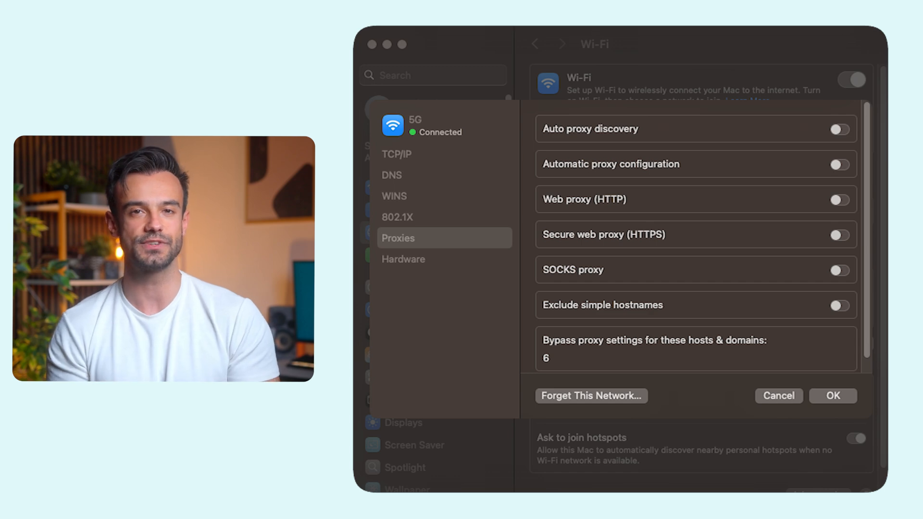
click(695, 234)
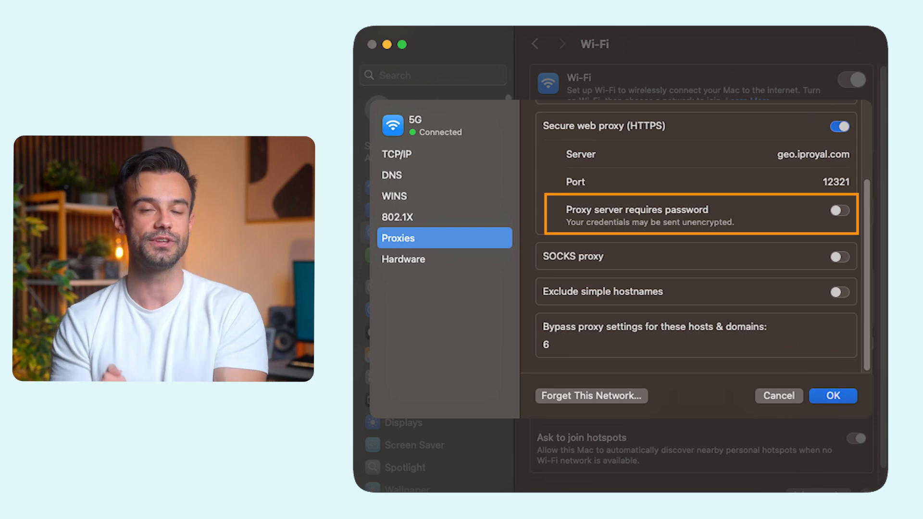
click(838, 211)
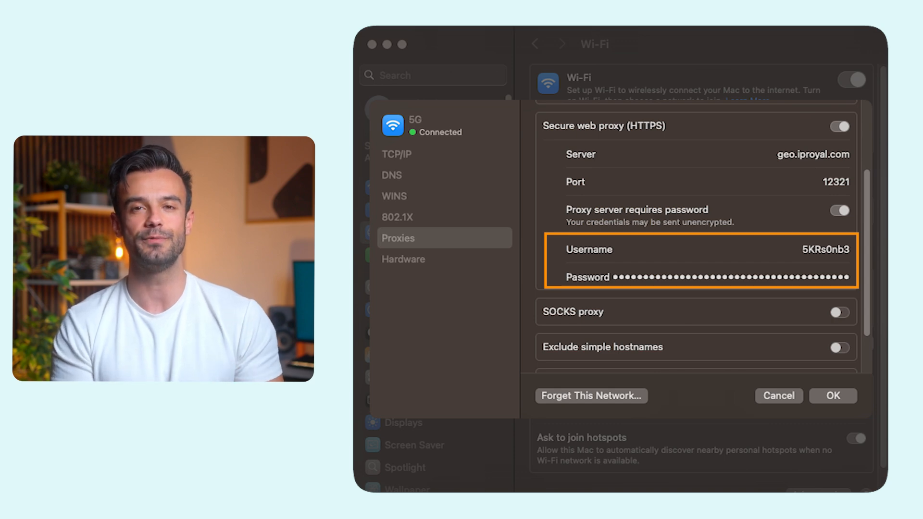
click(832, 395)
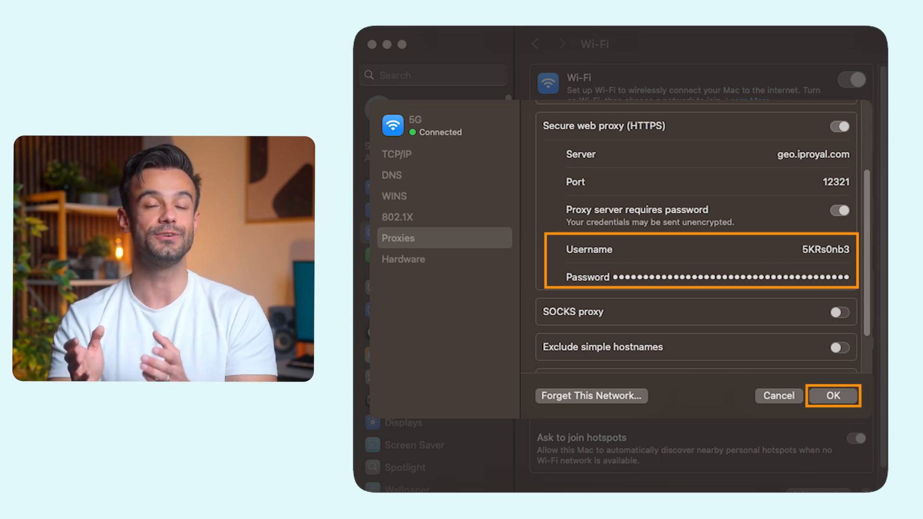
click(832, 395)
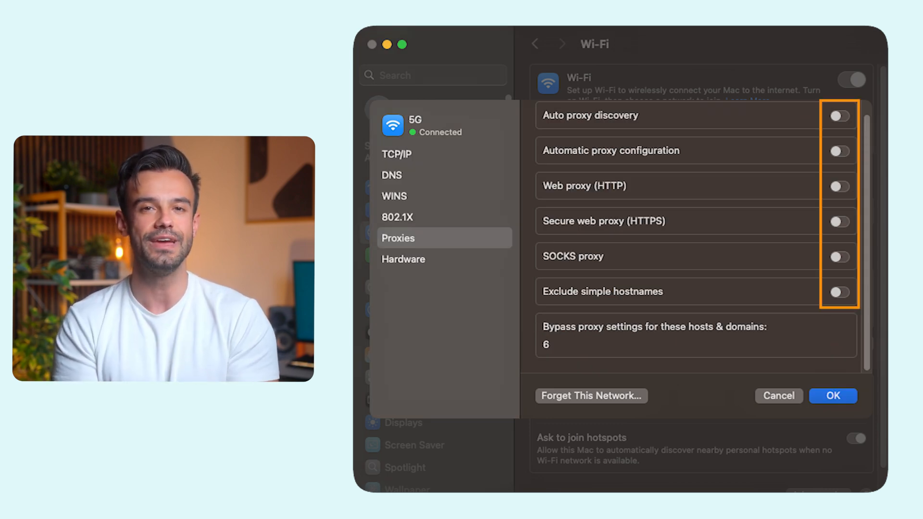
click(832, 396)
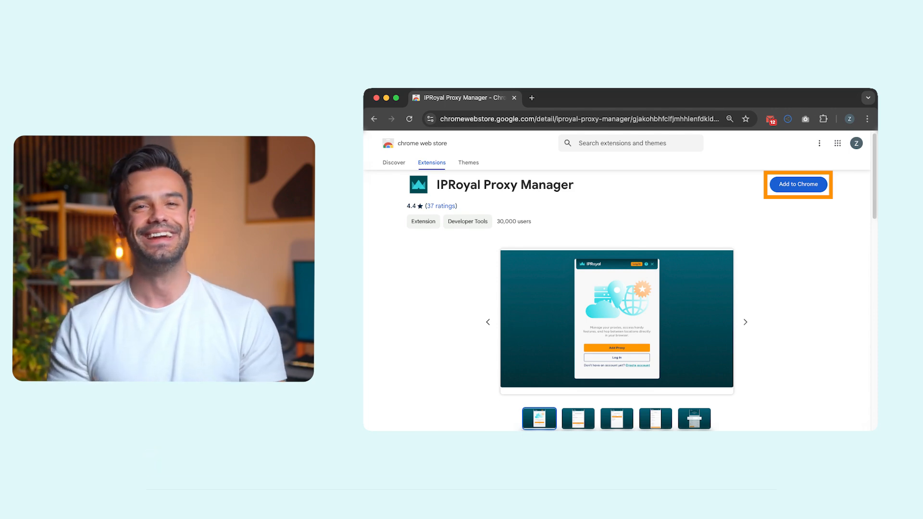
Install IPRoyal Proxy Manager, pin it to the toolbar, and start its login.
click(823, 119)
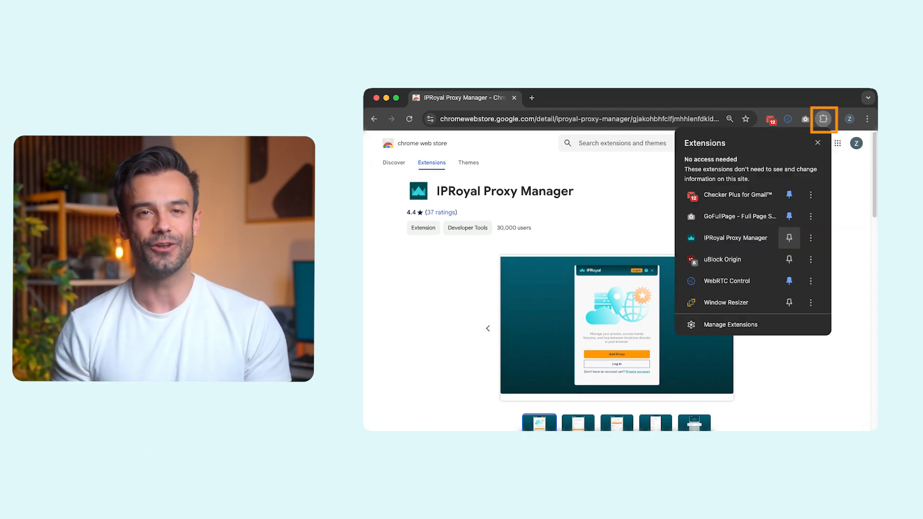
click(789, 237)
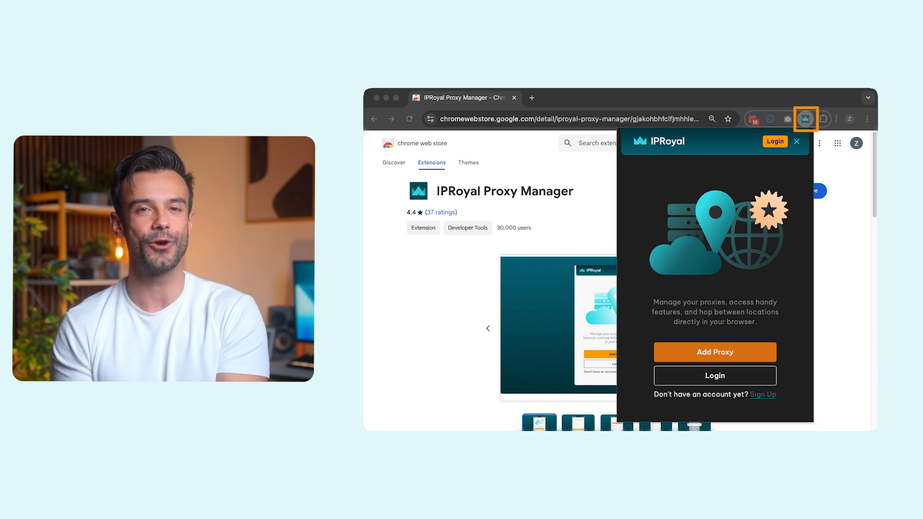
click(773, 141)
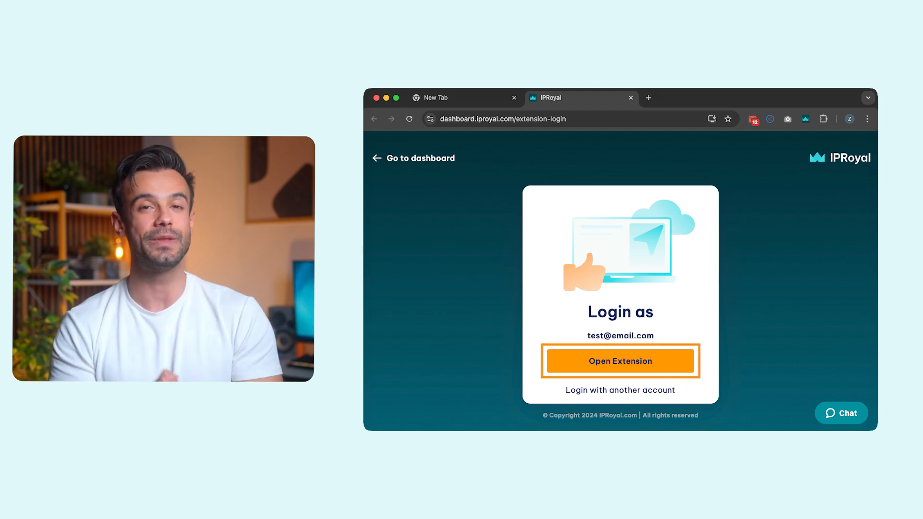
Open the logged-in extension and choose Add New Proxy under Residential Proxy.
click(619, 361)
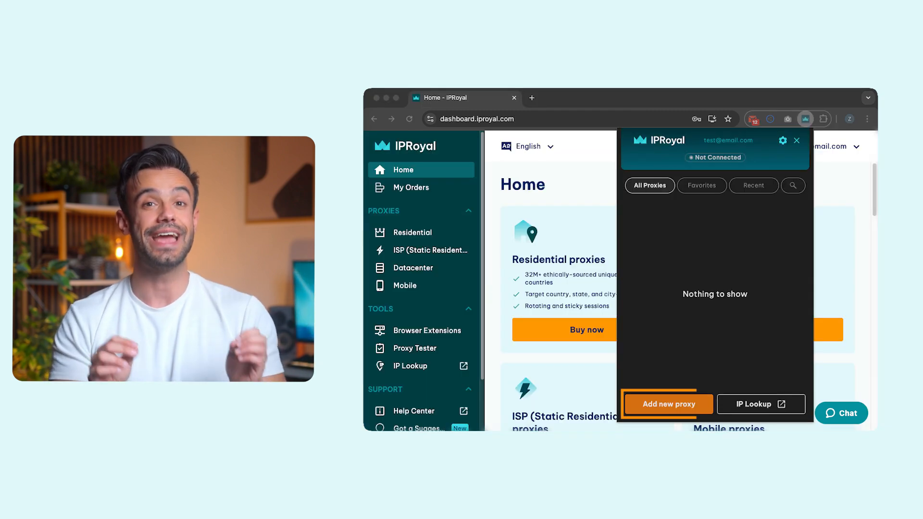
click(668, 404)
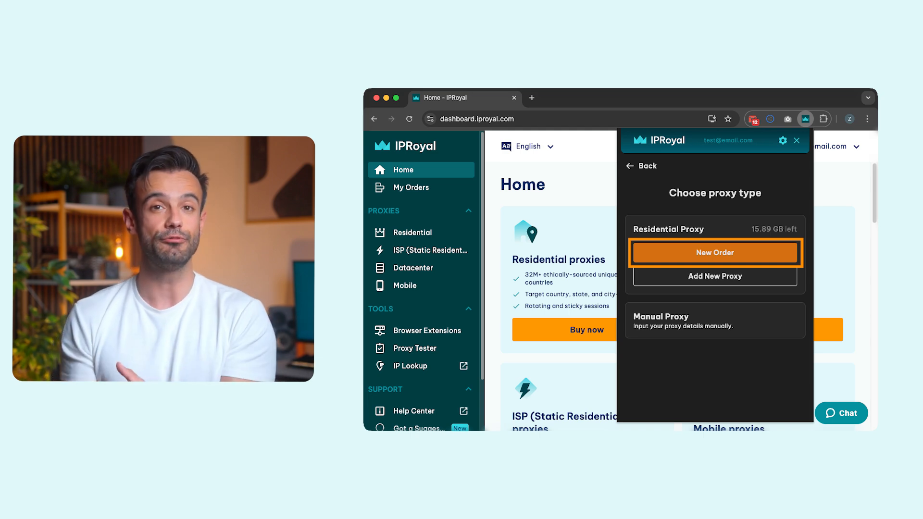
mouse_move(714, 276)
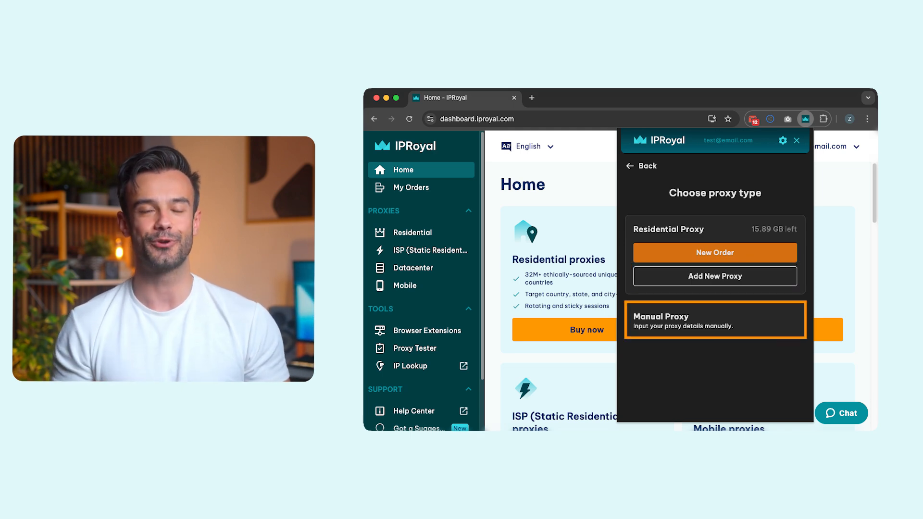
mouse_move(715, 276)
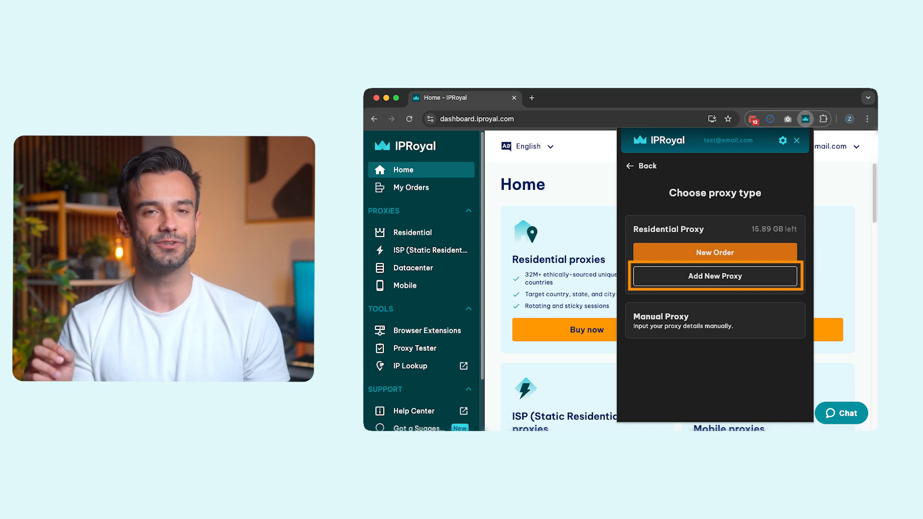
click(715, 276)
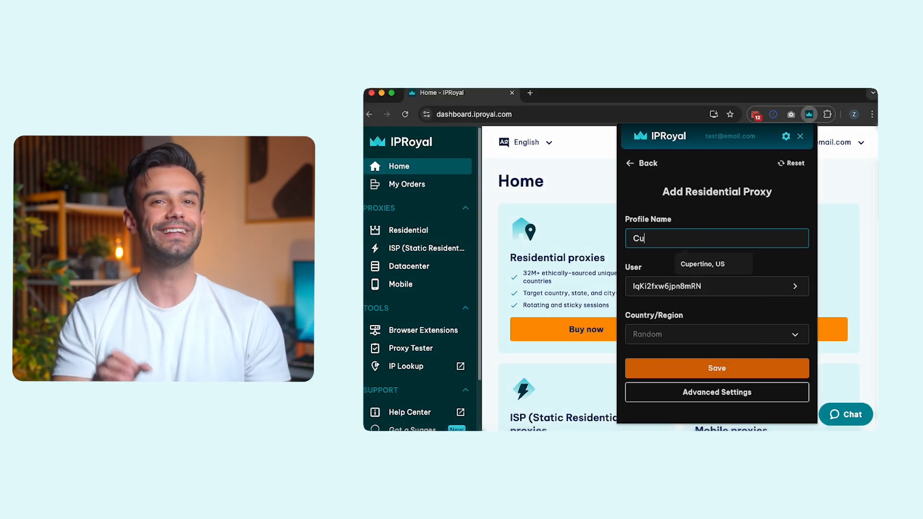
Name the profile 'Cupertino, US', pick its location, use sticky IP for 12 hours, and save.
click(716, 334)
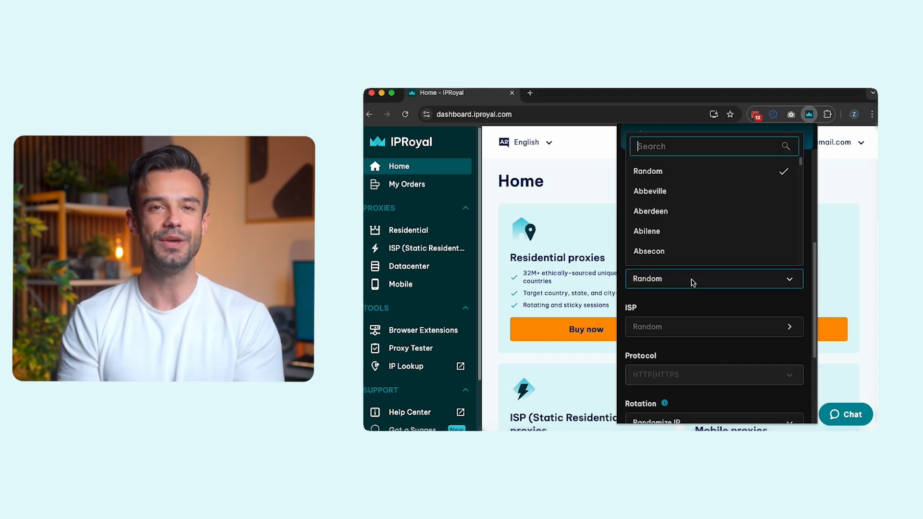
click(648, 171)
text(12)
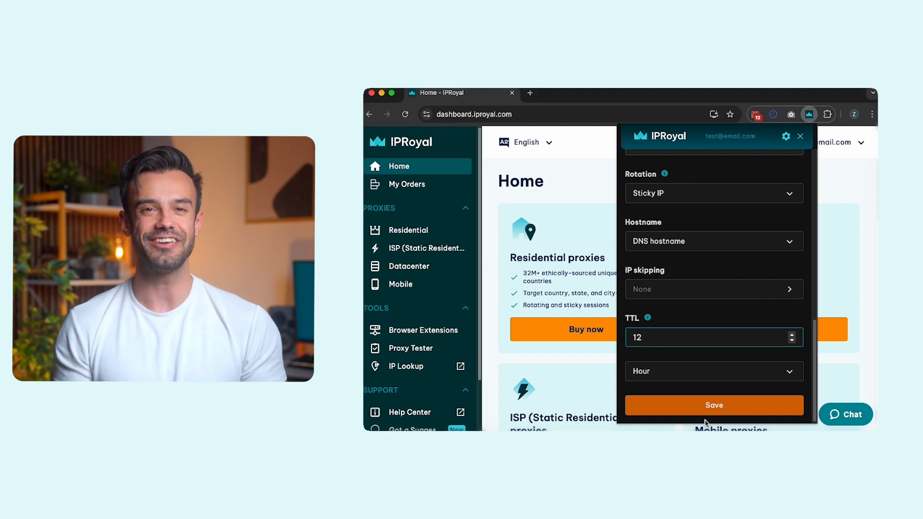
click(713, 404)
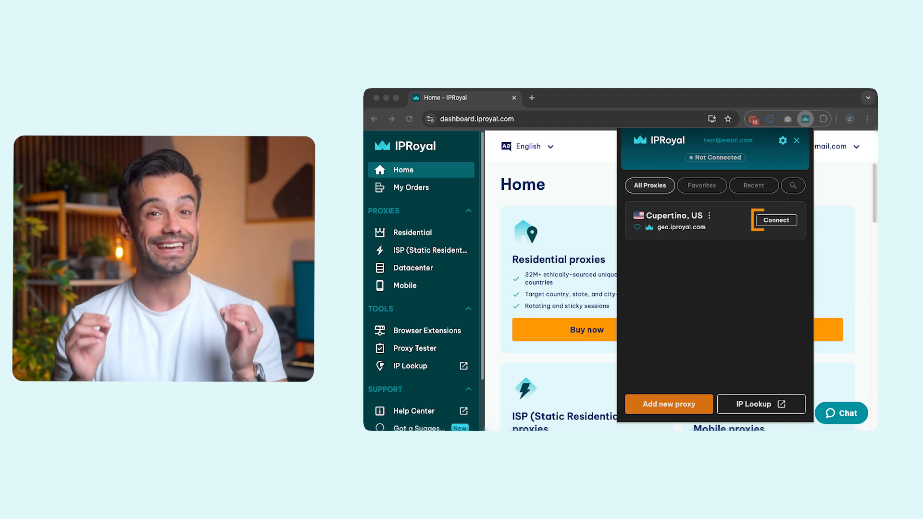
Connect to the Cupertino, US proxy and verify the IP lookup shows Cupertino, California.
click(776, 220)
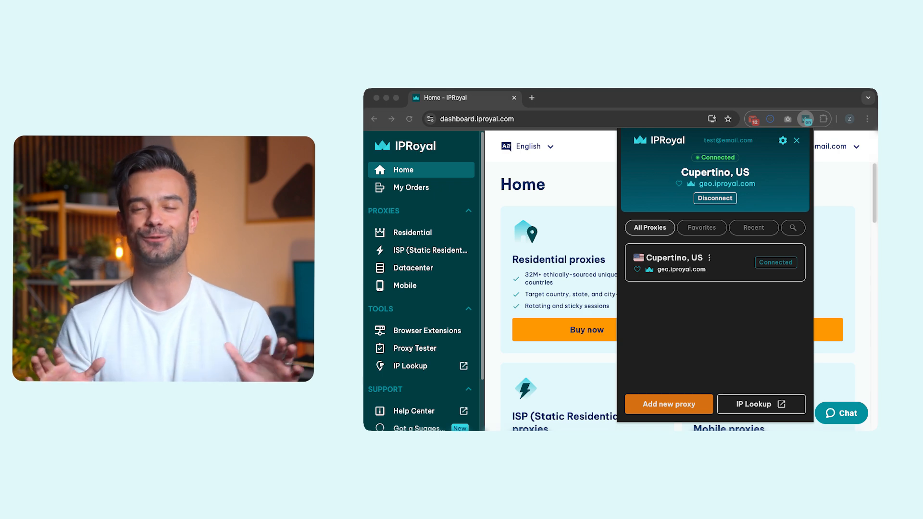
click(759, 405)
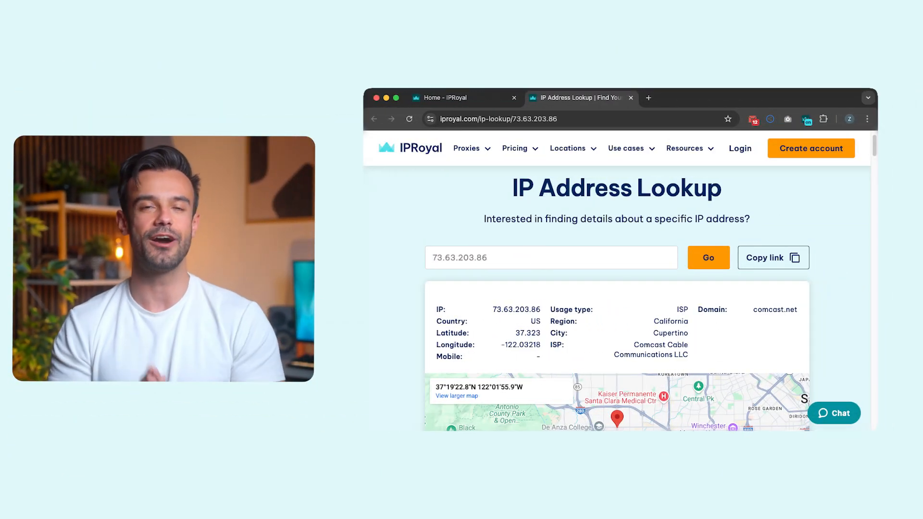